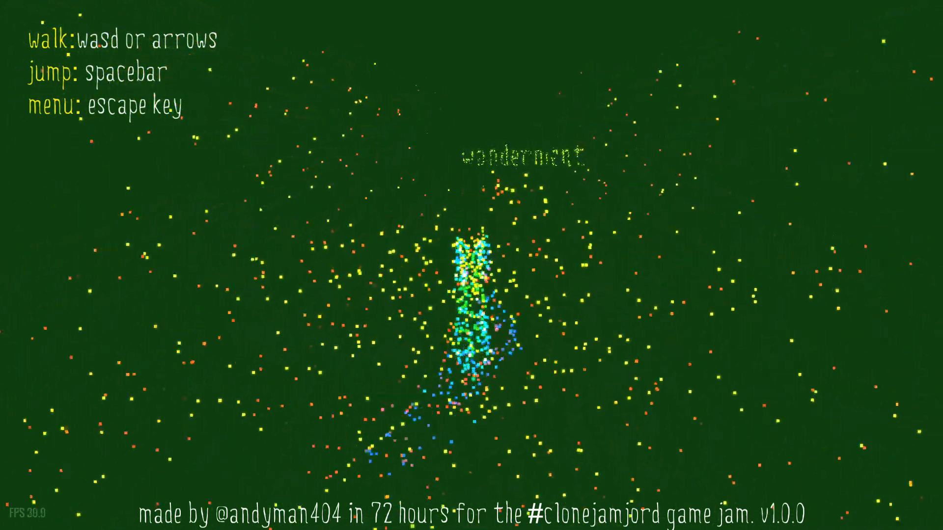
# - Walk forward into the particle field until the wonderment title dissolves from view
pyautogui.press('space')
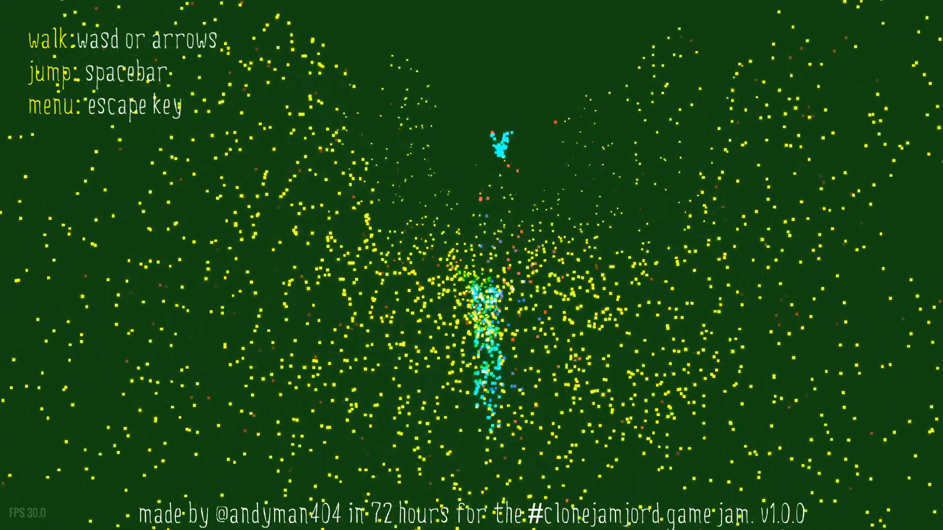